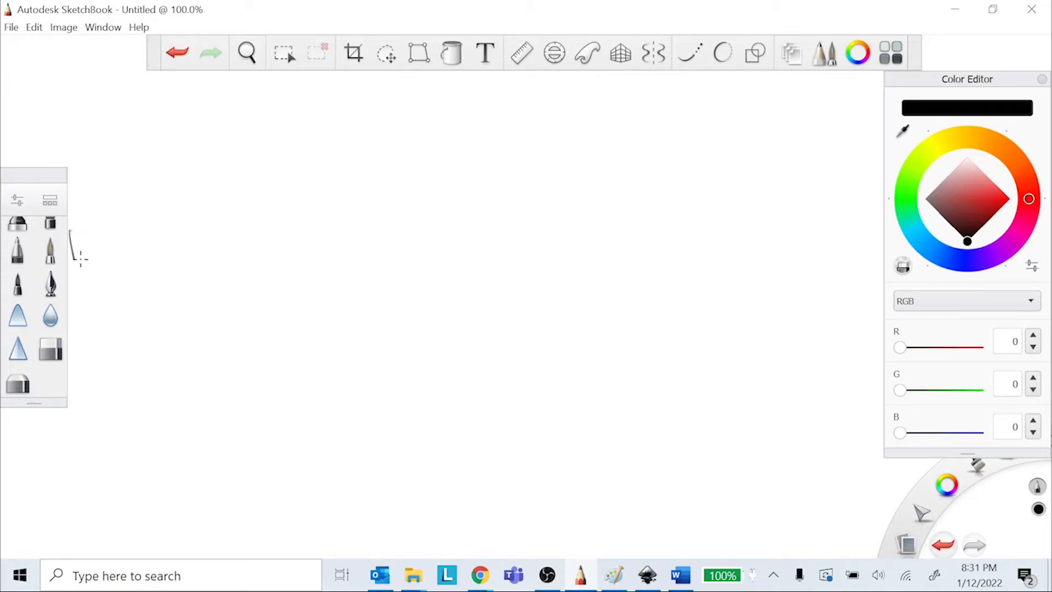
mouse_move(124, 217)
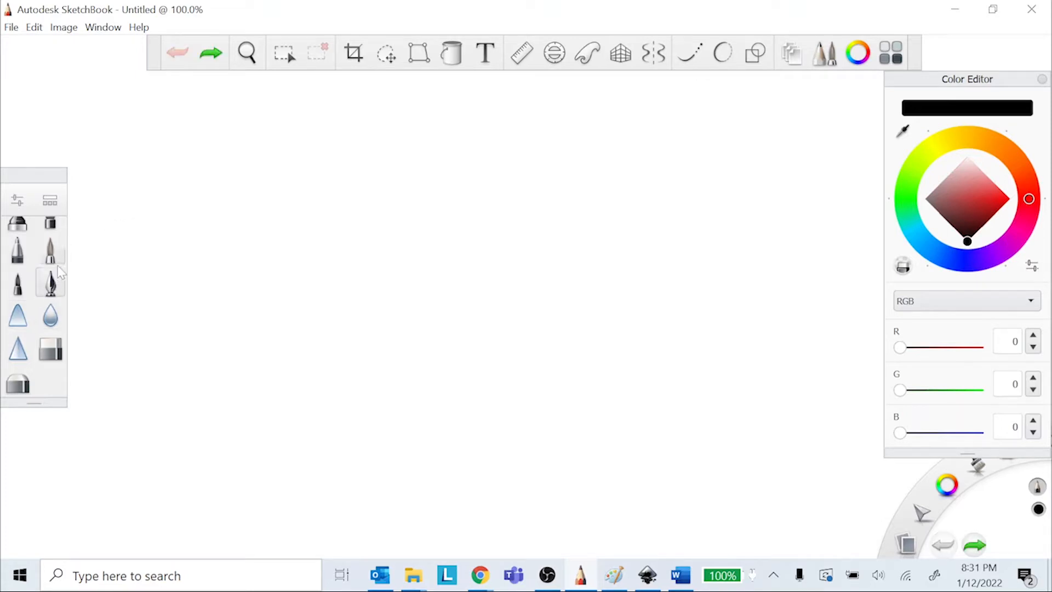
Step: Open the Brush Library to check the Pencil brush, then close it
click(50, 251)
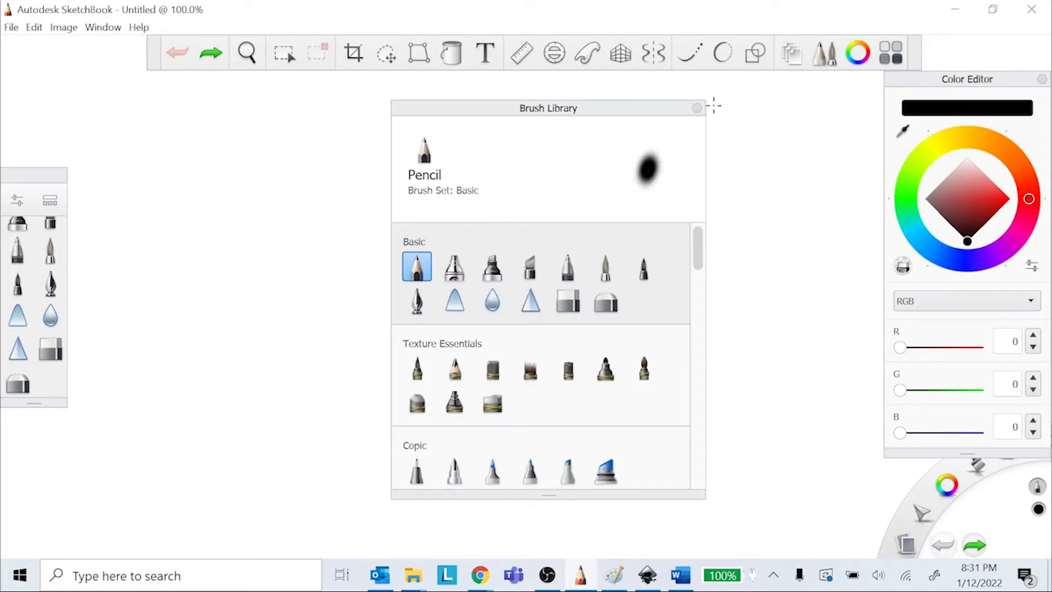
click(696, 107)
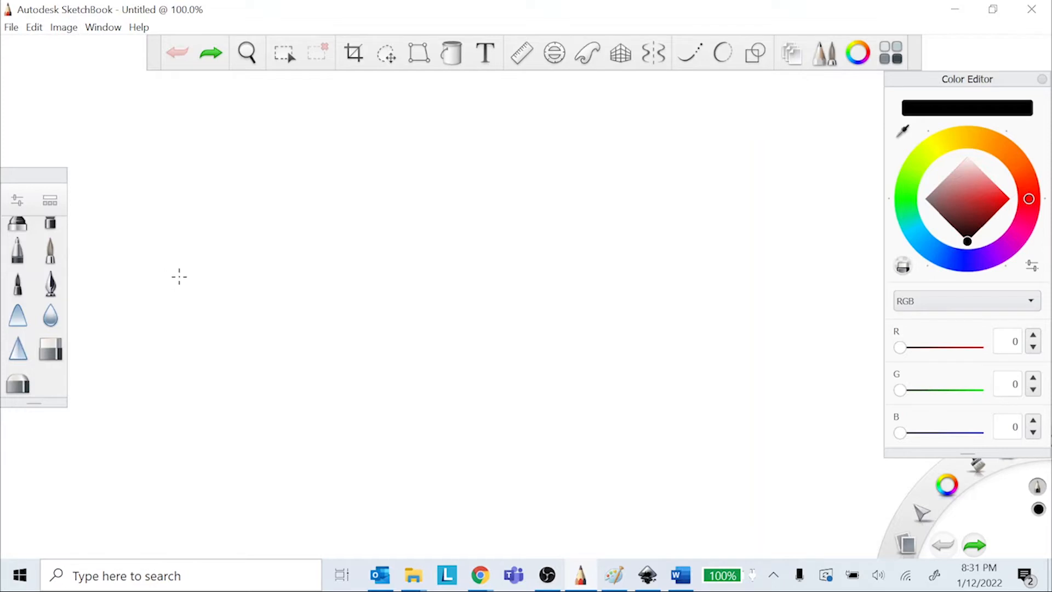
mouse_move(69, 329)
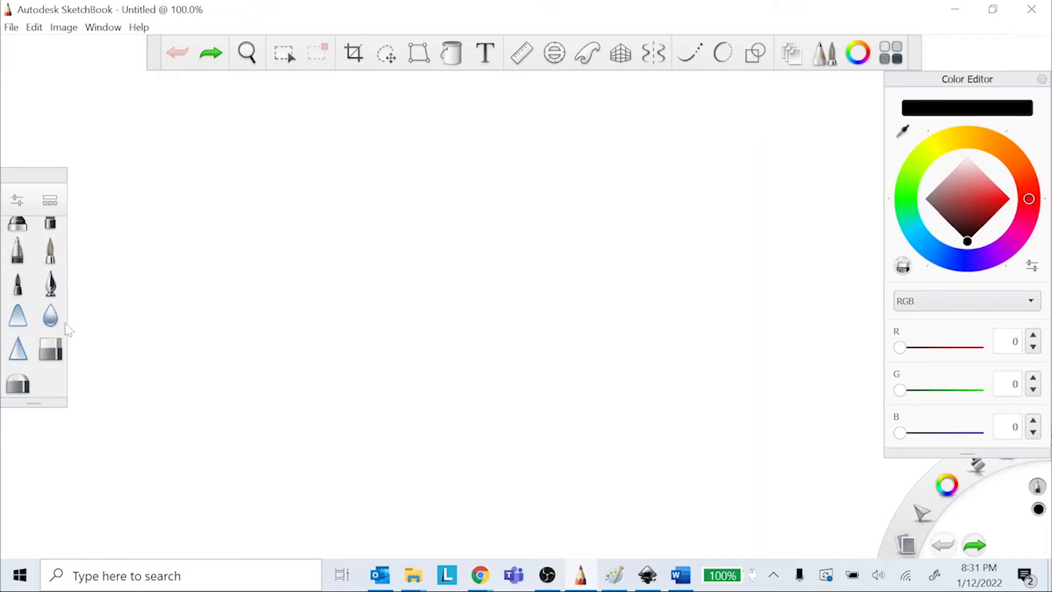
Step: With the Pencil, draw a light line across the top and a heavier black stroke below
click(17, 232)
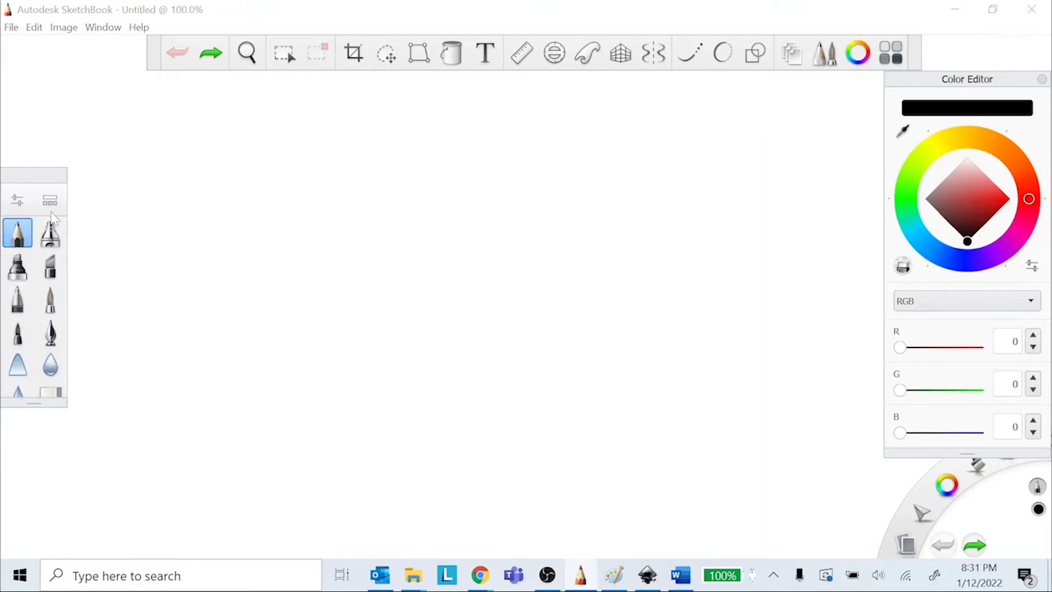
mouse_move(143, 123)
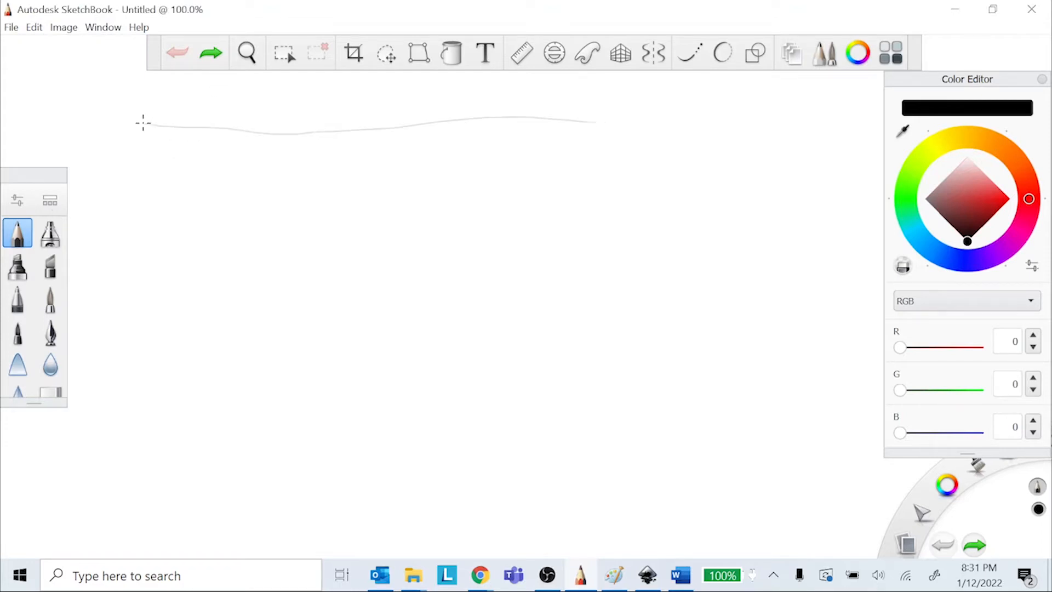
drag(590, 120, 798, 111)
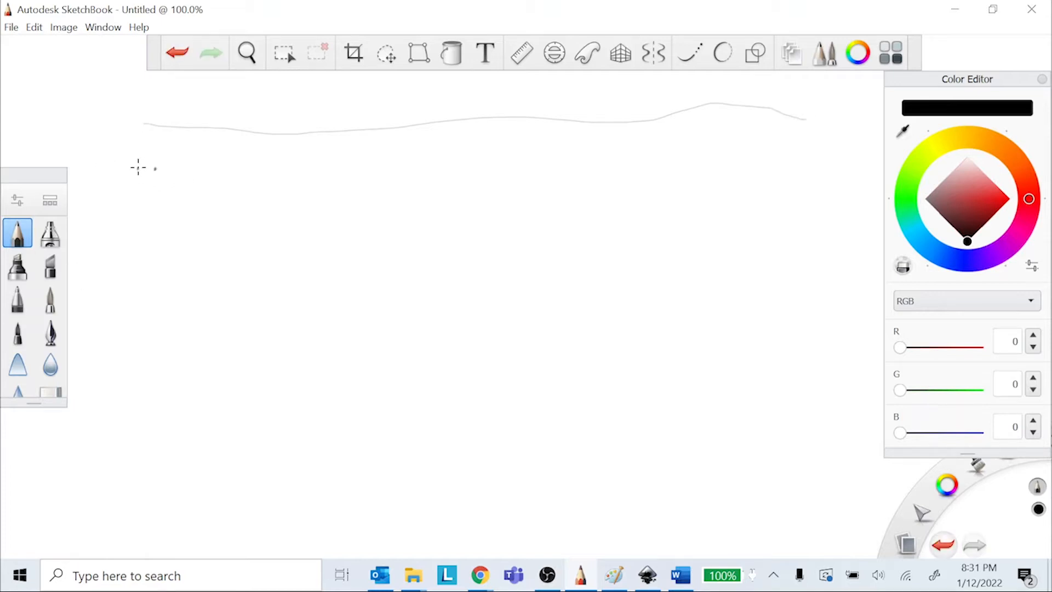
drag(154, 169, 591, 167)
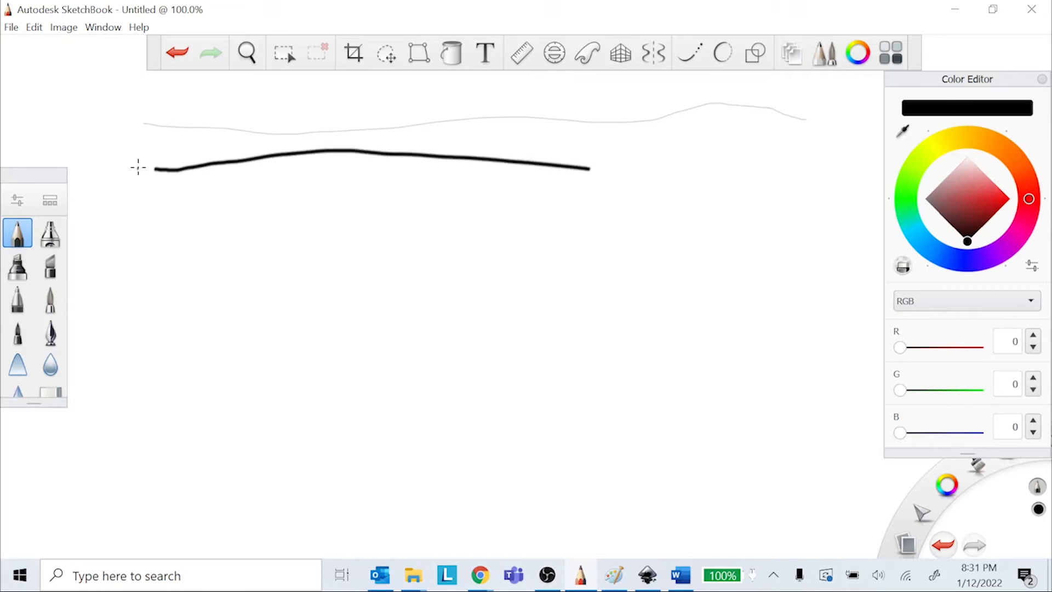
drag(591, 166, 721, 181)
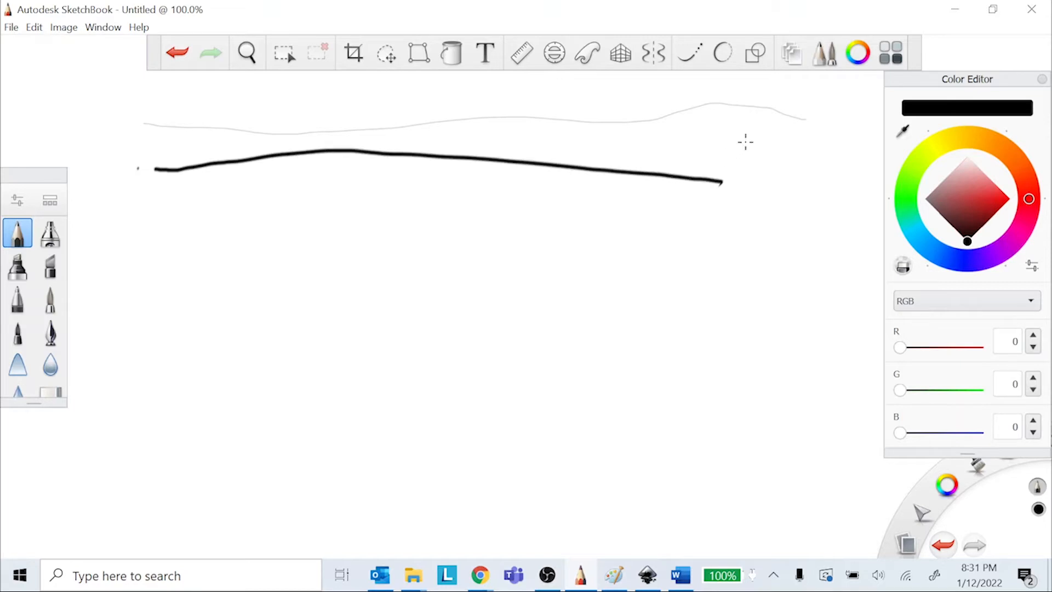
mouse_move(140, 282)
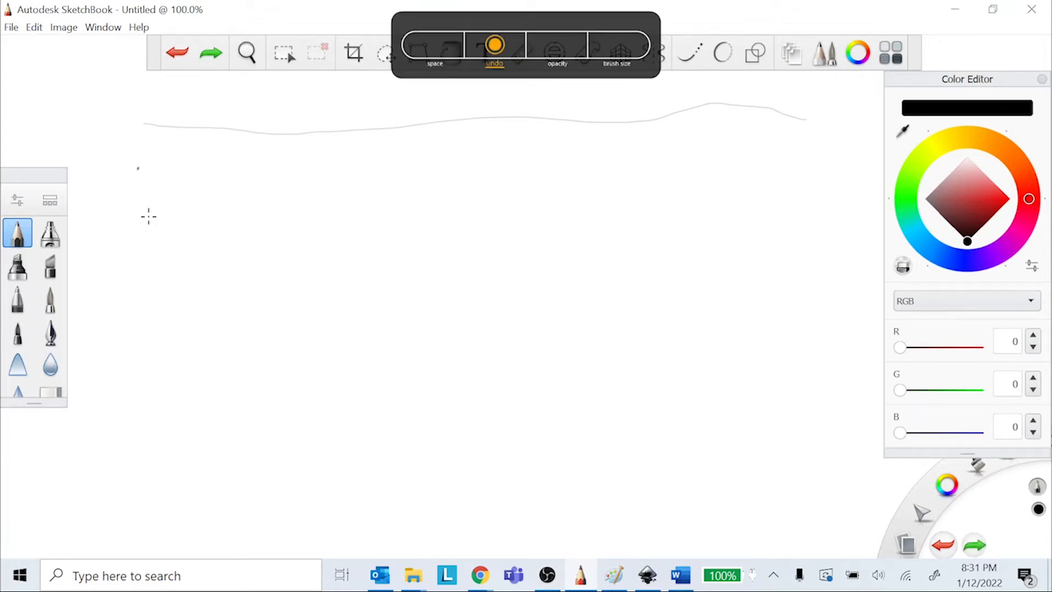
Step: Undo the heavy black stroke and draw a bold stroke rising toward the light line
click(617, 48)
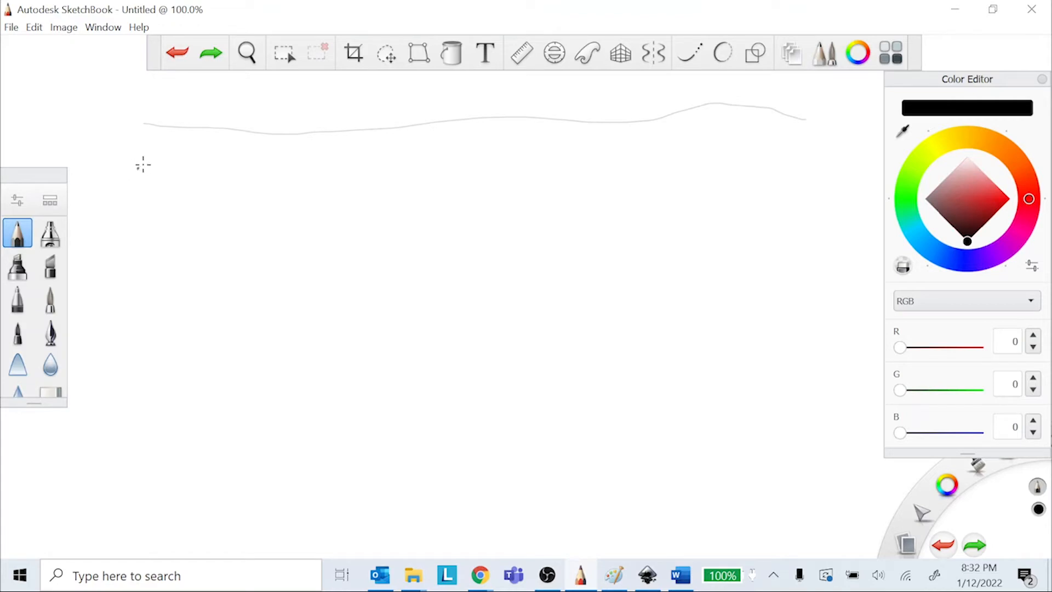
drag(141, 166, 641, 118)
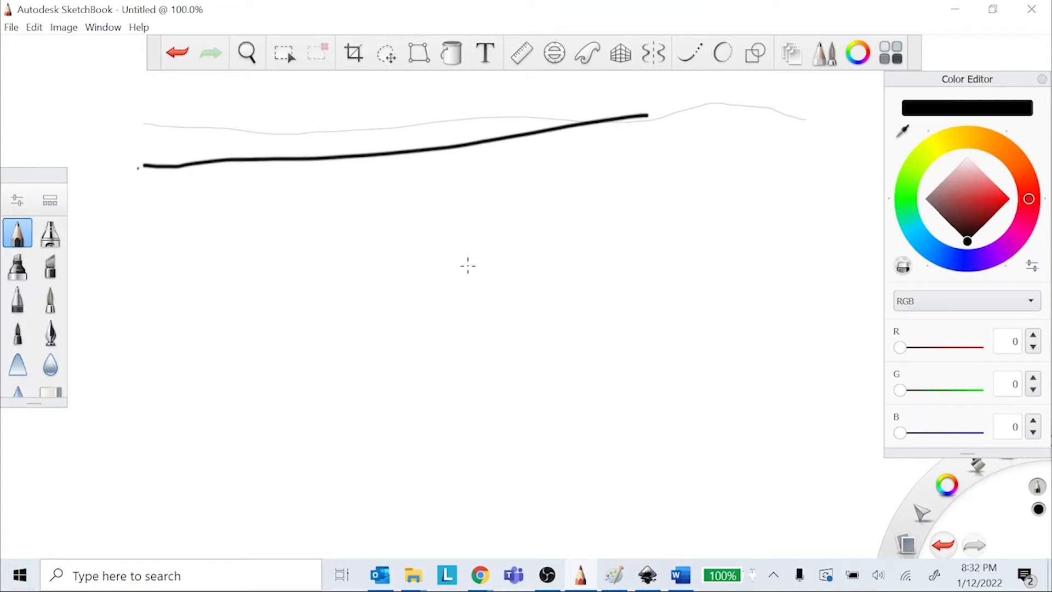
click(647, 576)
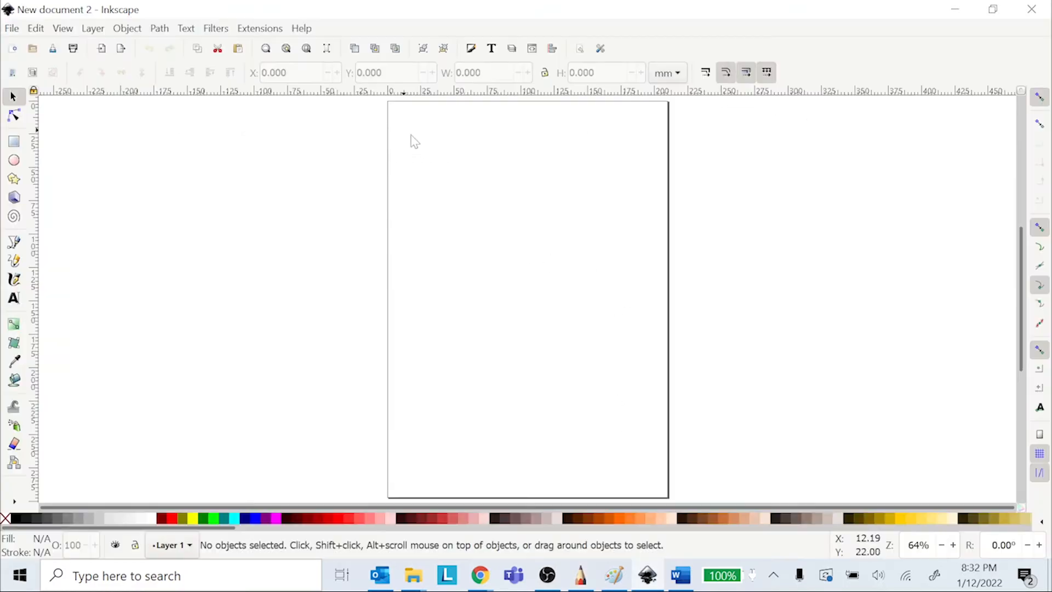
mouse_move(389, 156)
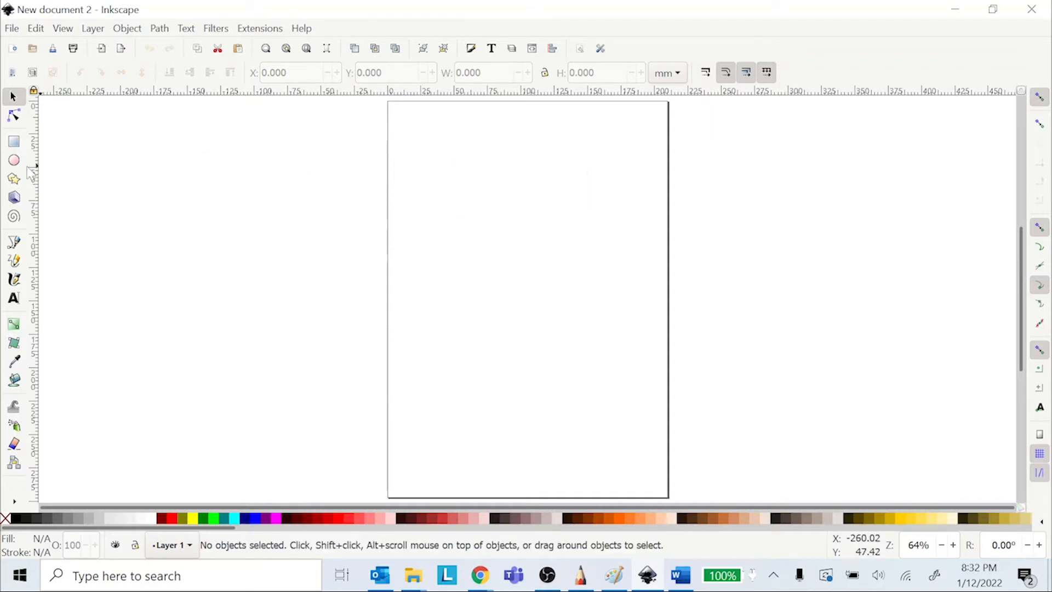
click(14, 142)
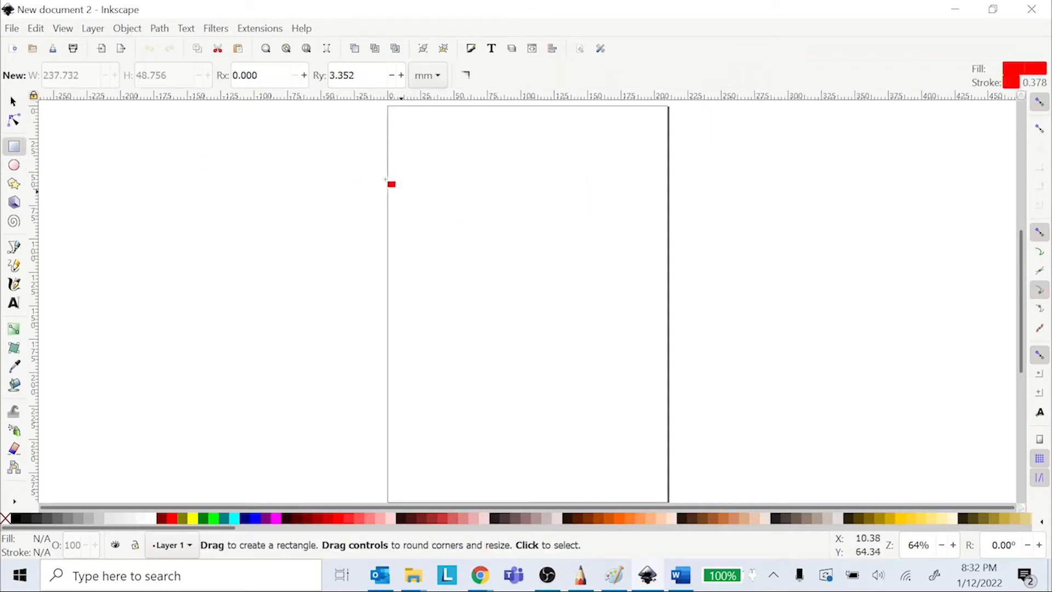
drag(392, 185, 602, 296)
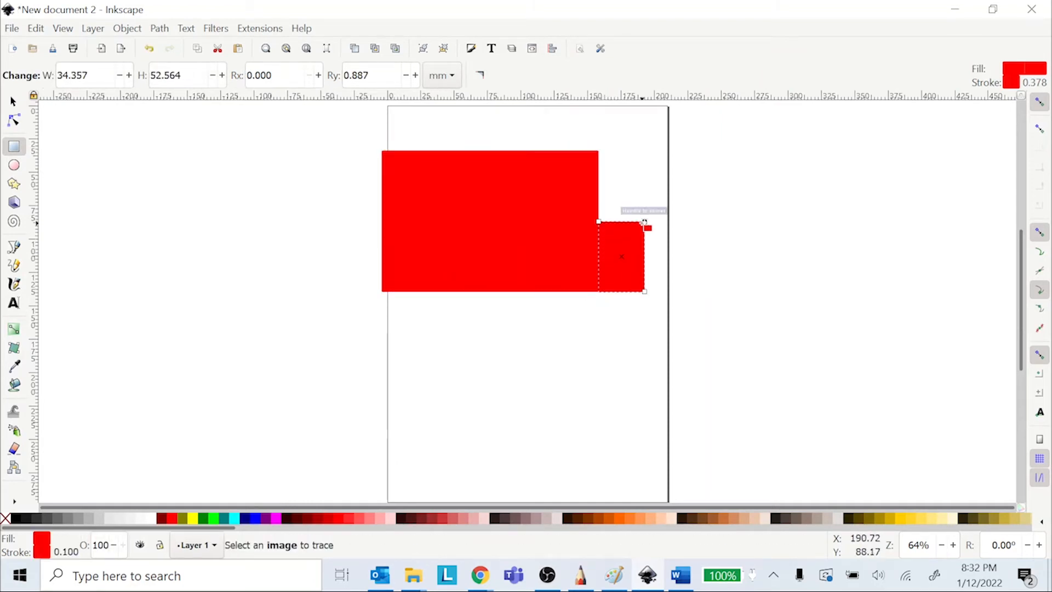
click(11, 28)
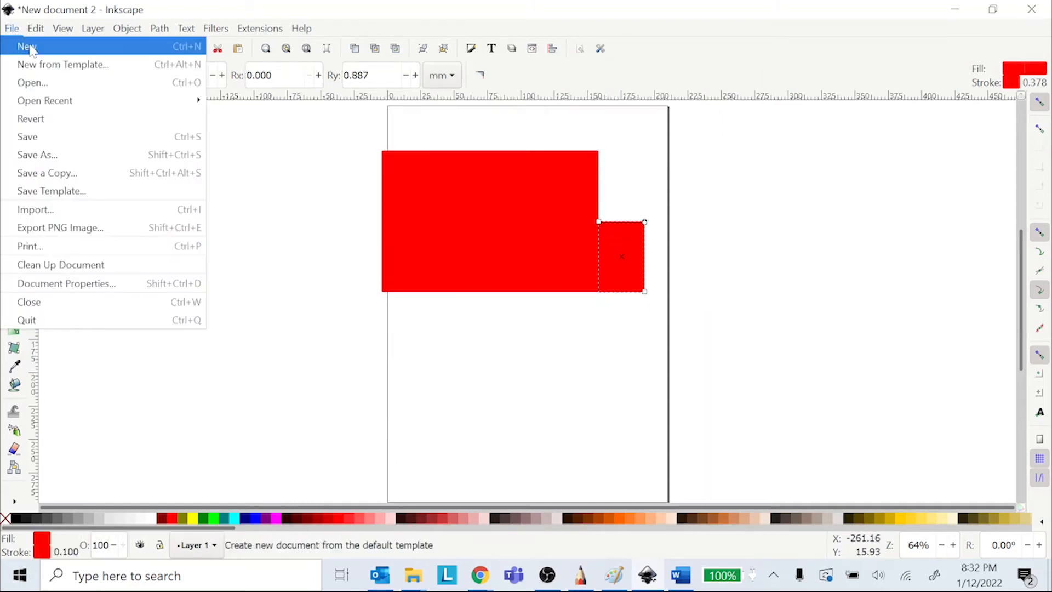
click(35, 28)
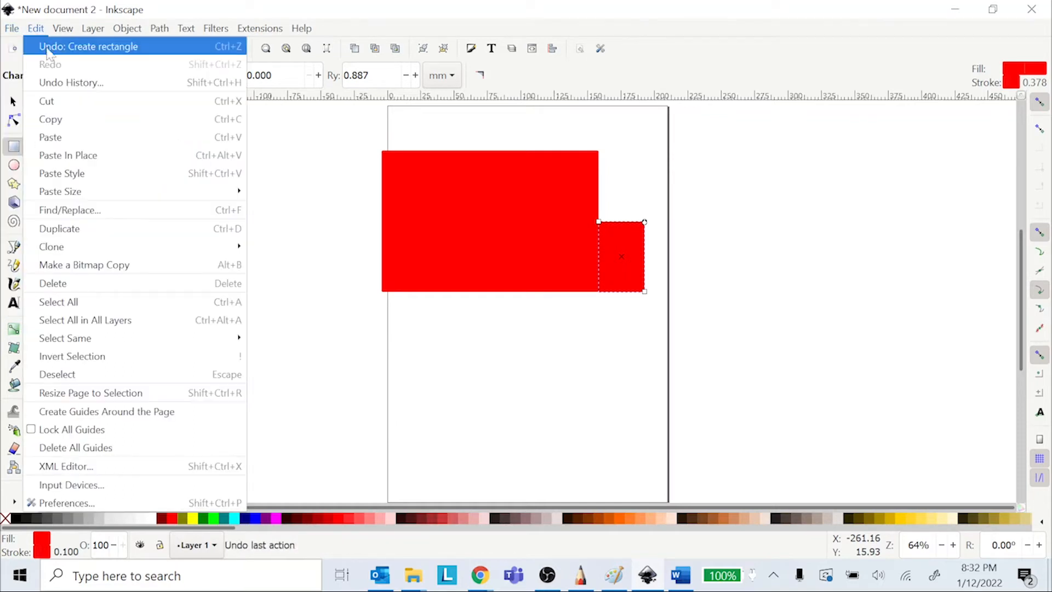
click(87, 46)
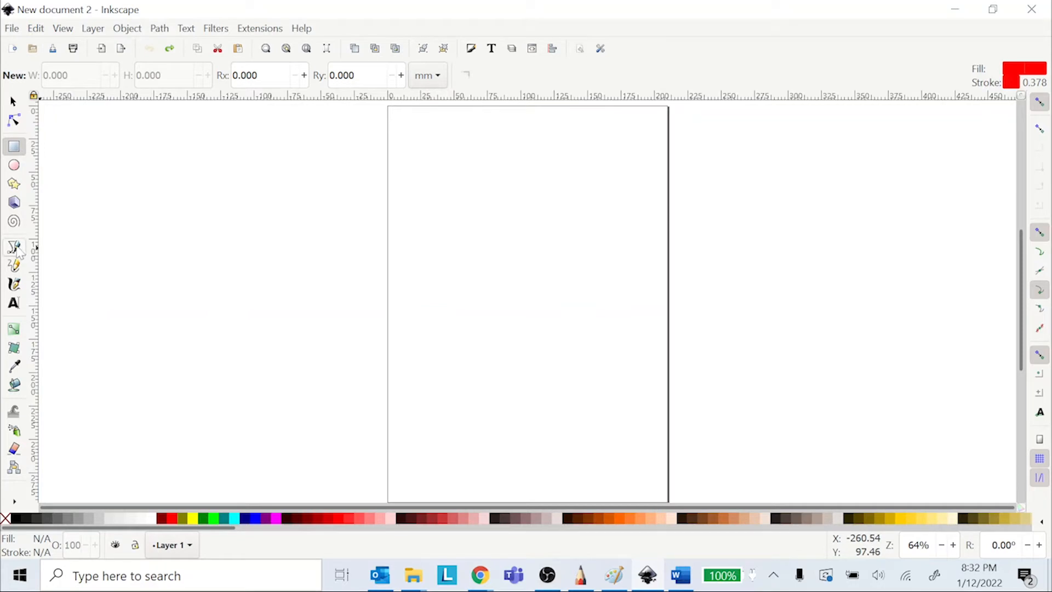
Step: Draw a straight red line segment across the upper page with the Bezier tool
click(15, 247)
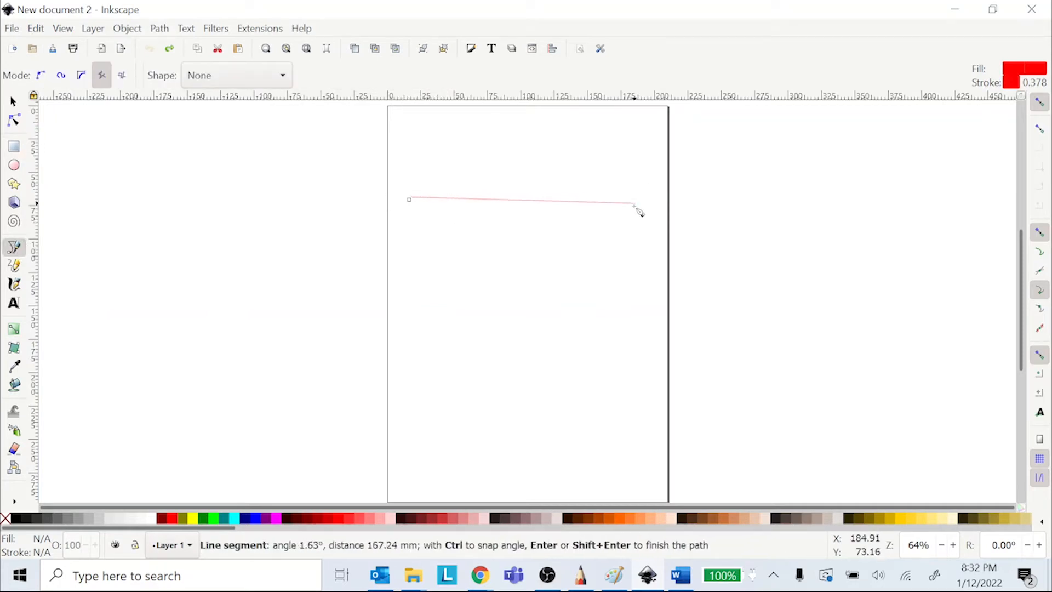
click(646, 199)
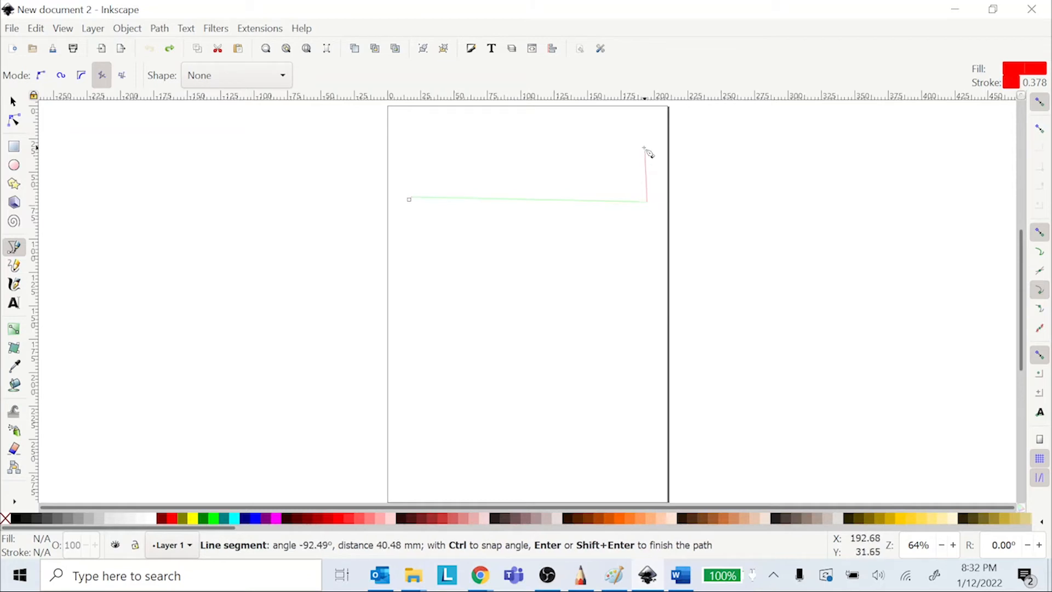
mouse_move(705, 207)
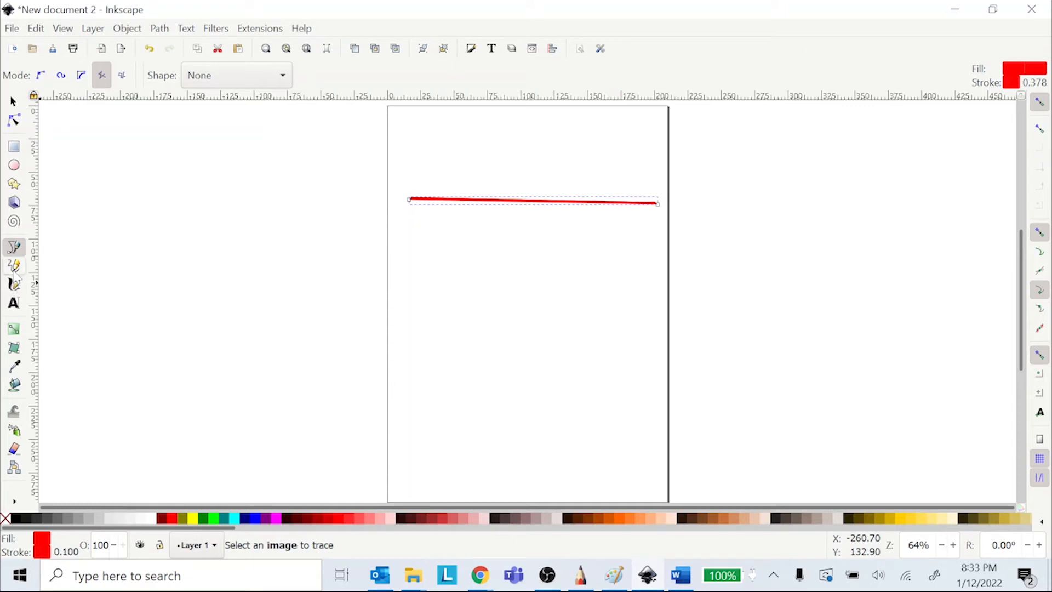
click(13, 266)
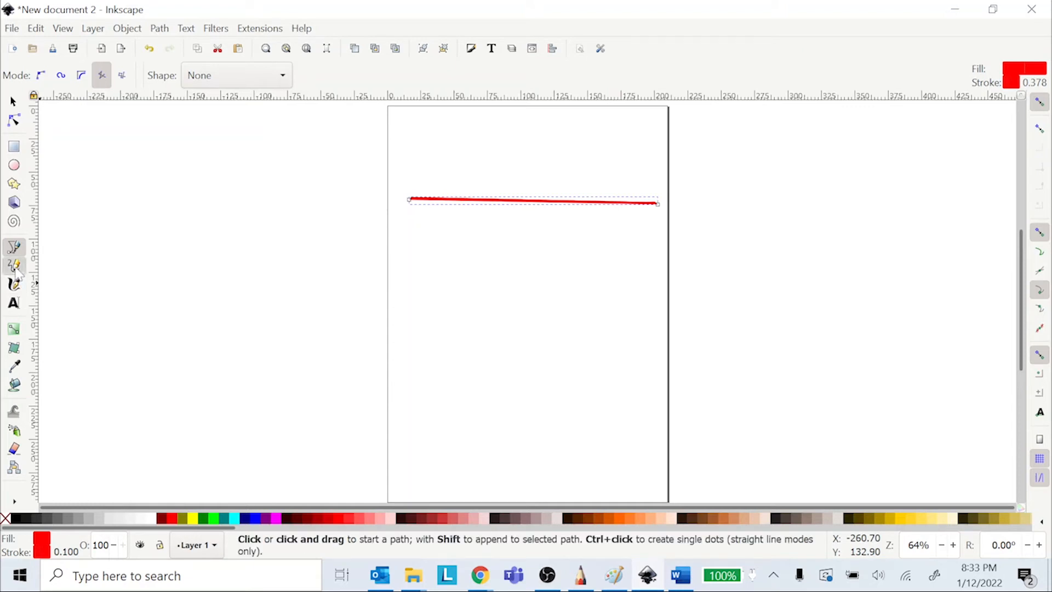
Step: Sketch a freehand loop below the line, then draw a thick red calligraphic wave across it
click(13, 265)
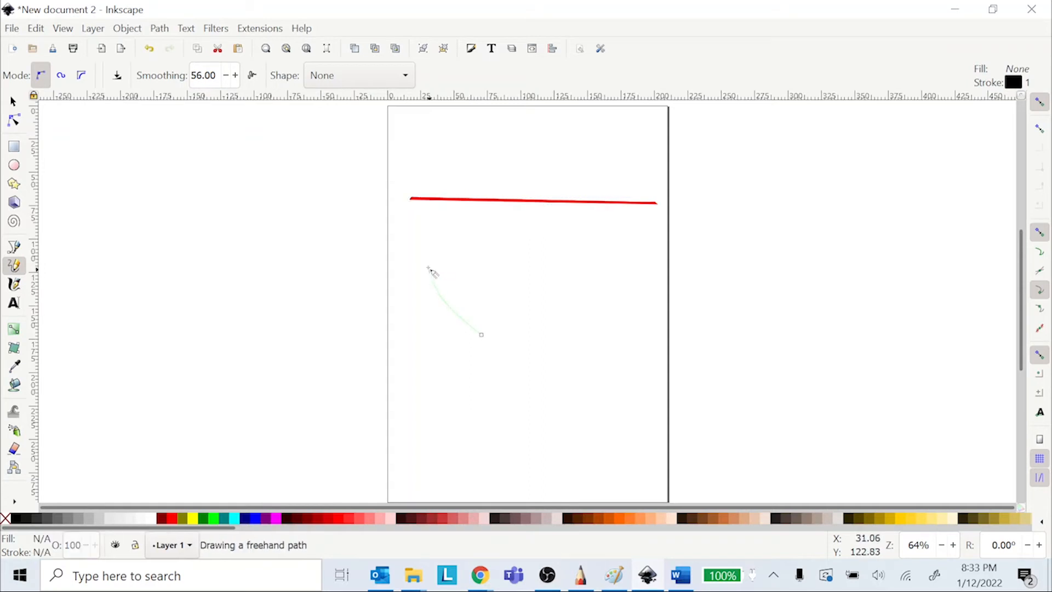
drag(429, 269, 482, 335)
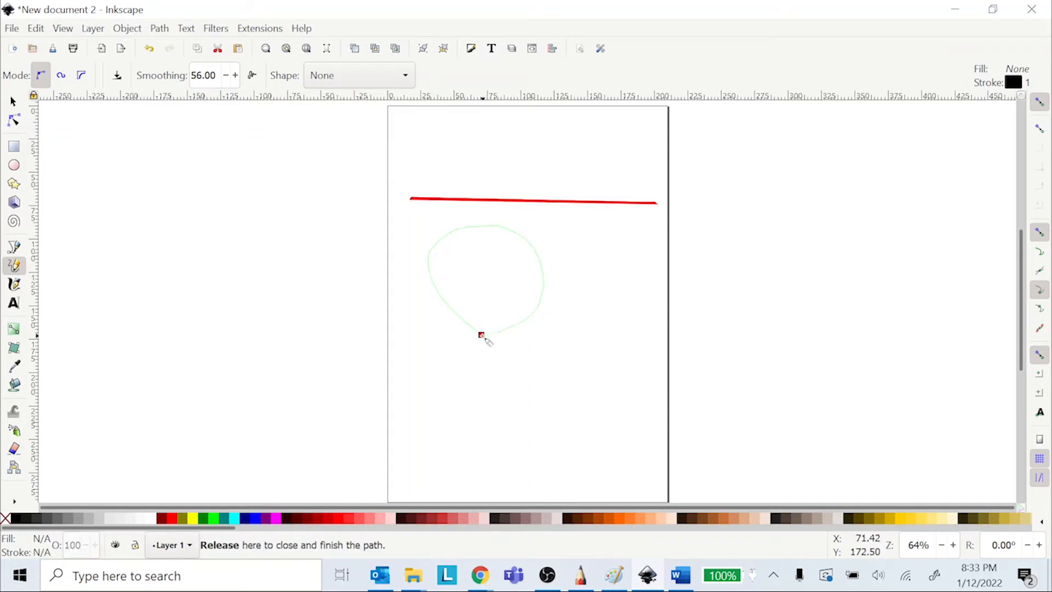
click(481, 335)
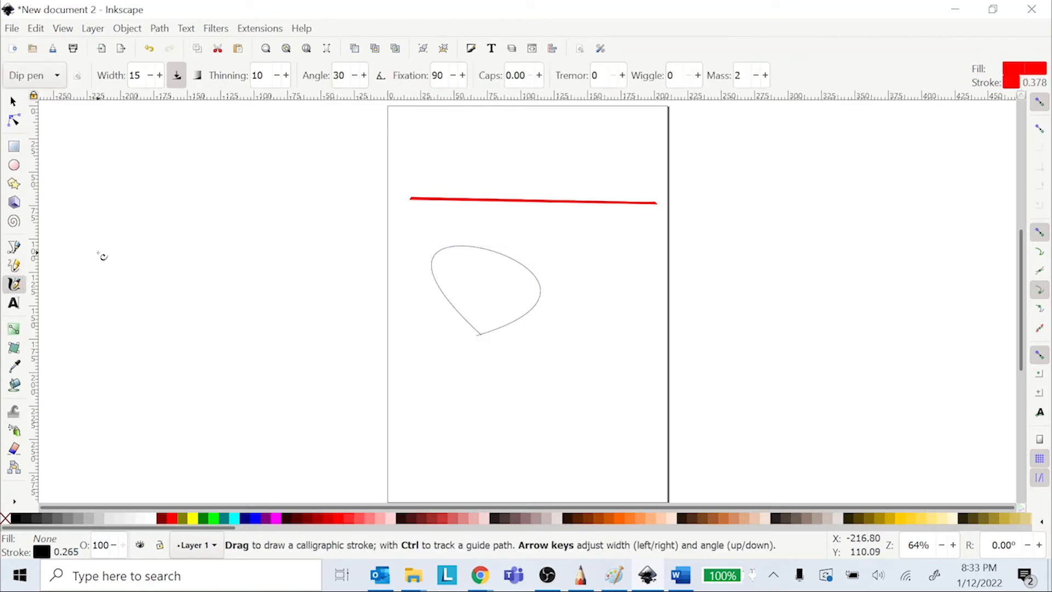
drag(402, 137, 516, 200)
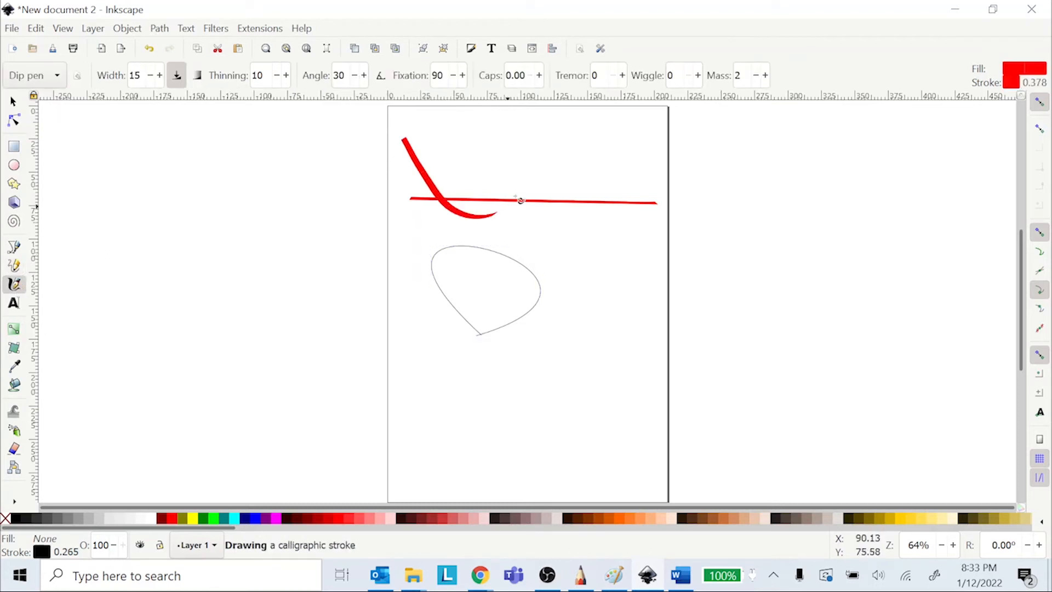
drag(521, 200, 648, 254)
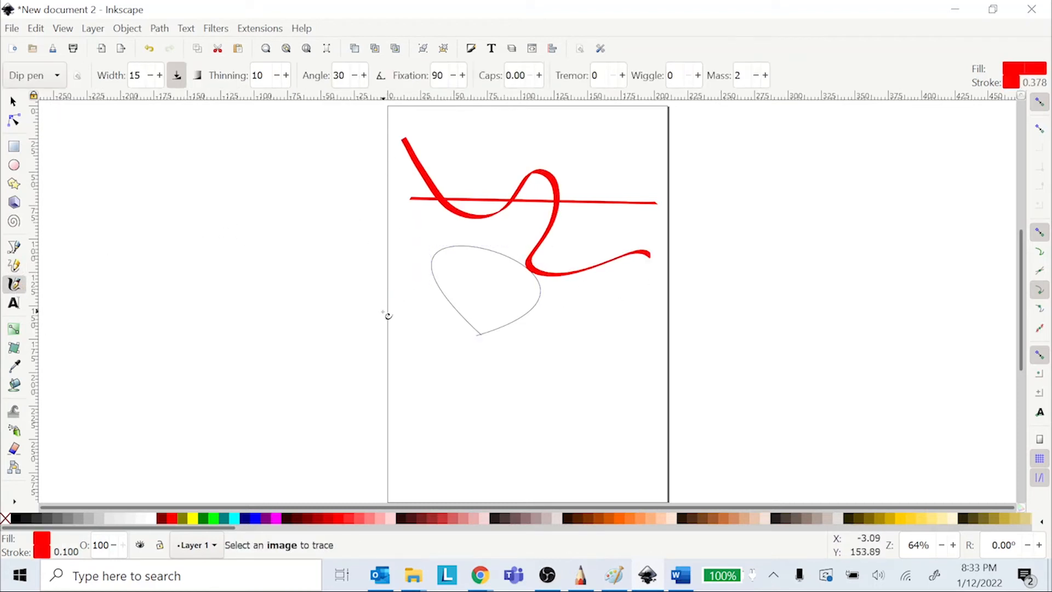
mouse_move(423, 350)
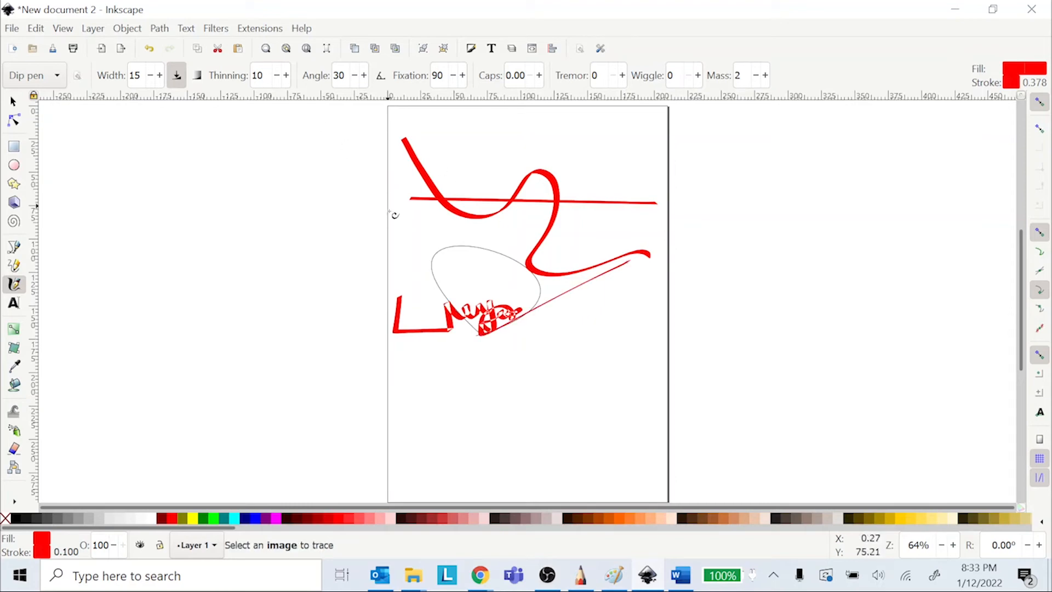
mouse_move(53, 96)
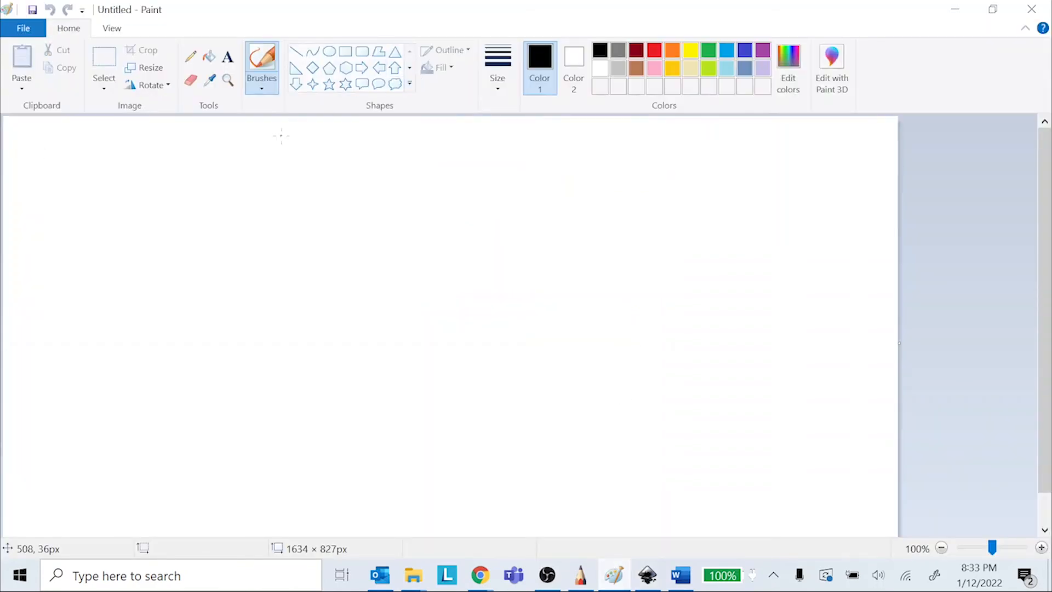
mouse_move(309, 226)
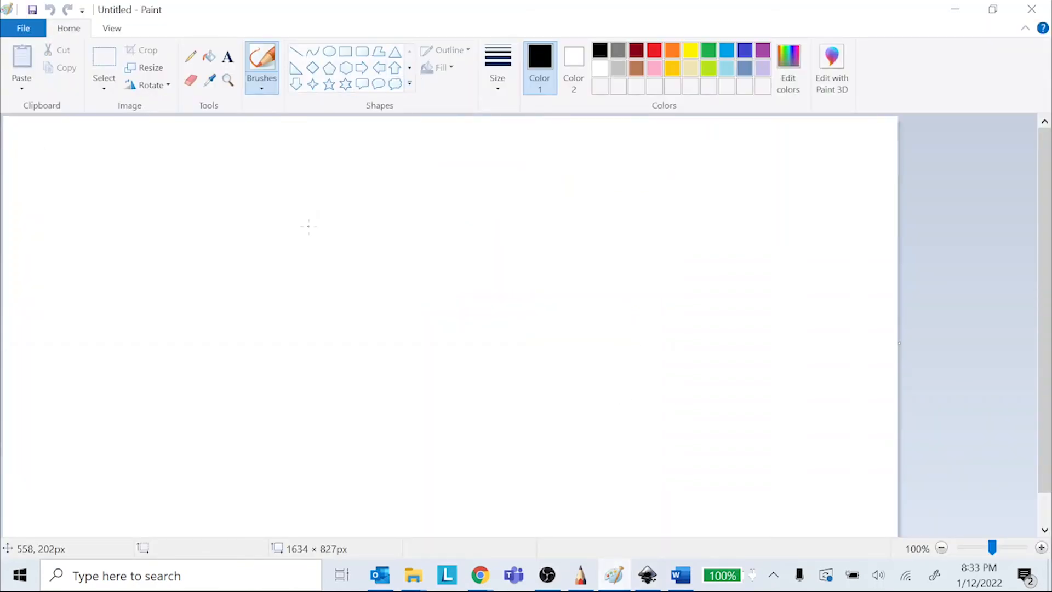
mouse_move(273, 180)
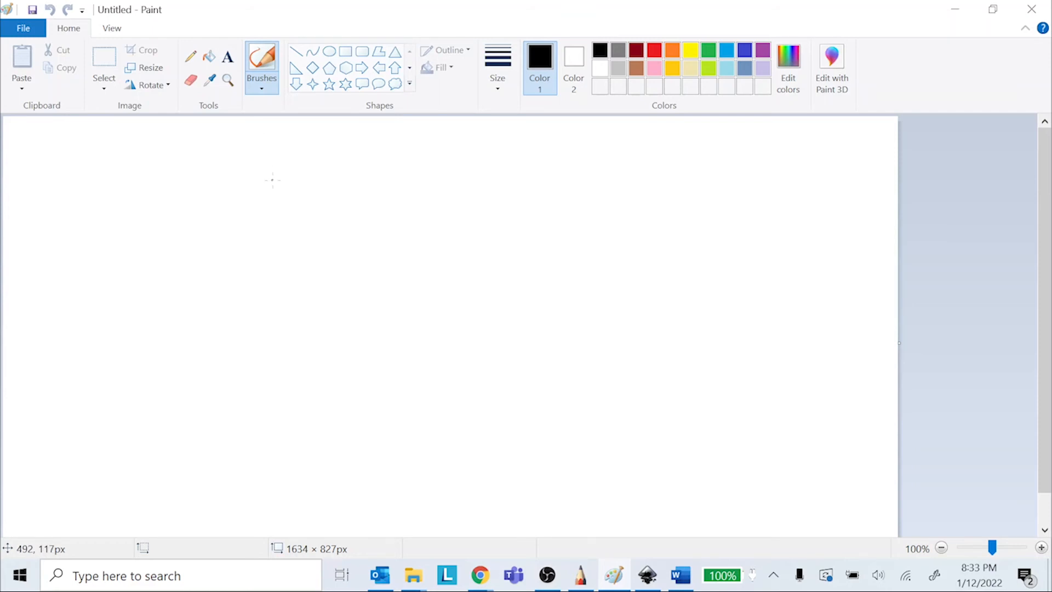
mouse_move(139, 224)
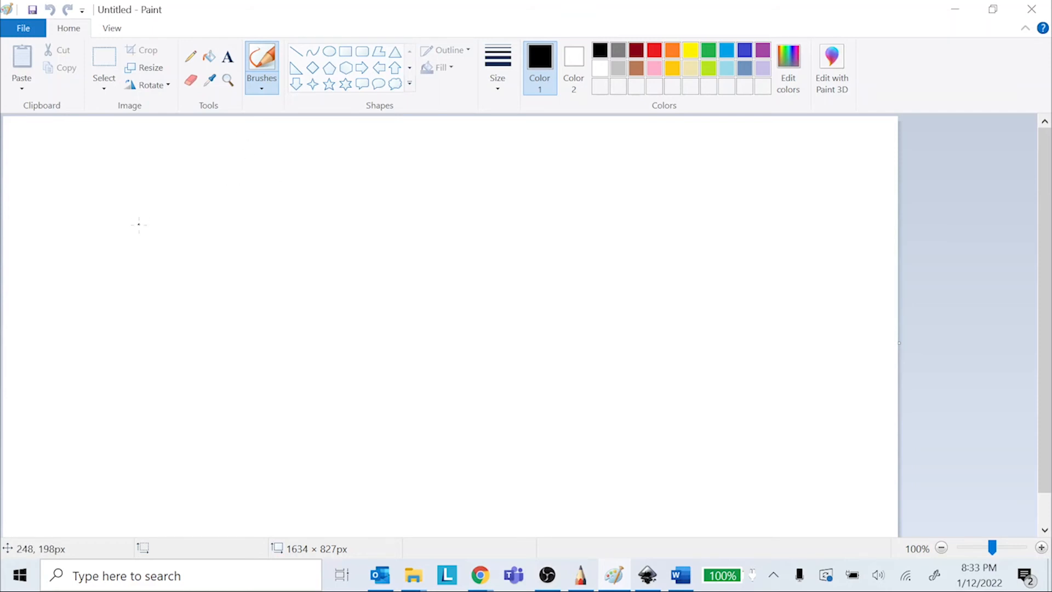
Step: Sketch a smiley face with eyes and a smile near the canvas's left side
drag(144, 268, 161, 298)
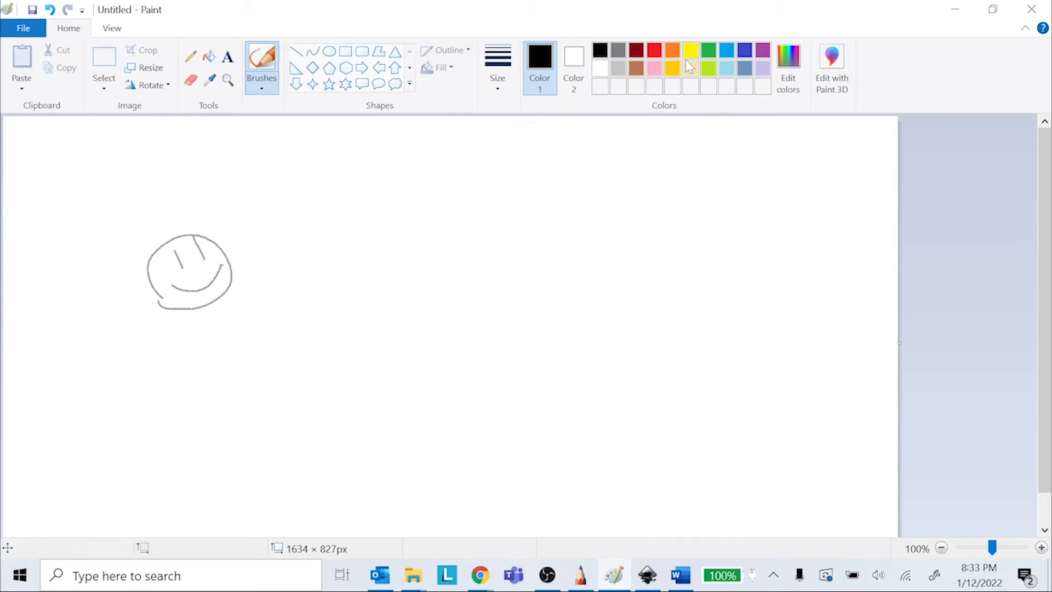
Step: Draw a yellow flower centre, then black petals around its top, right and bottom
click(690, 50)
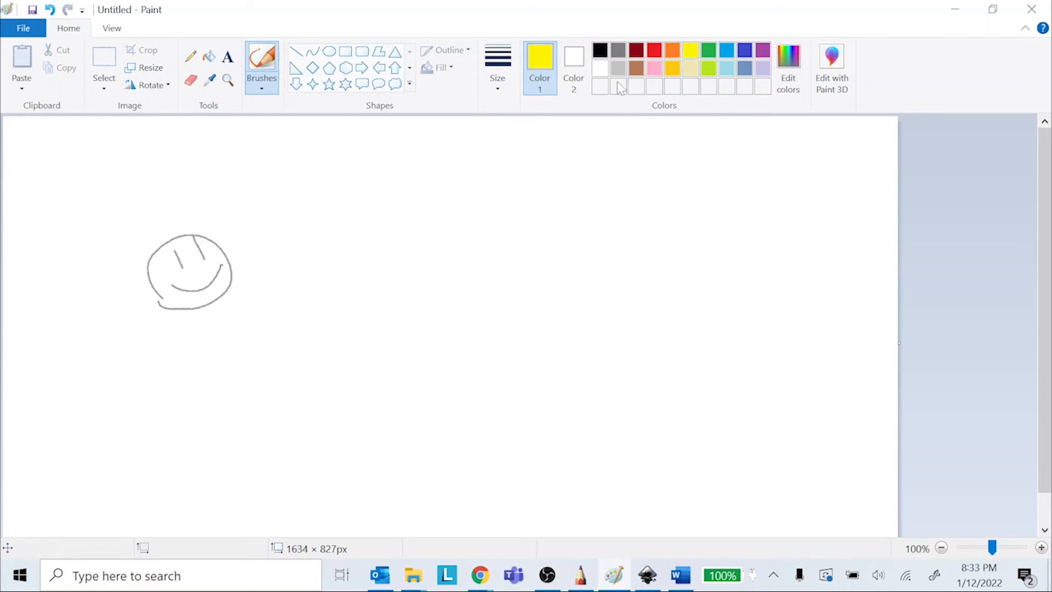
drag(490, 215, 463, 281)
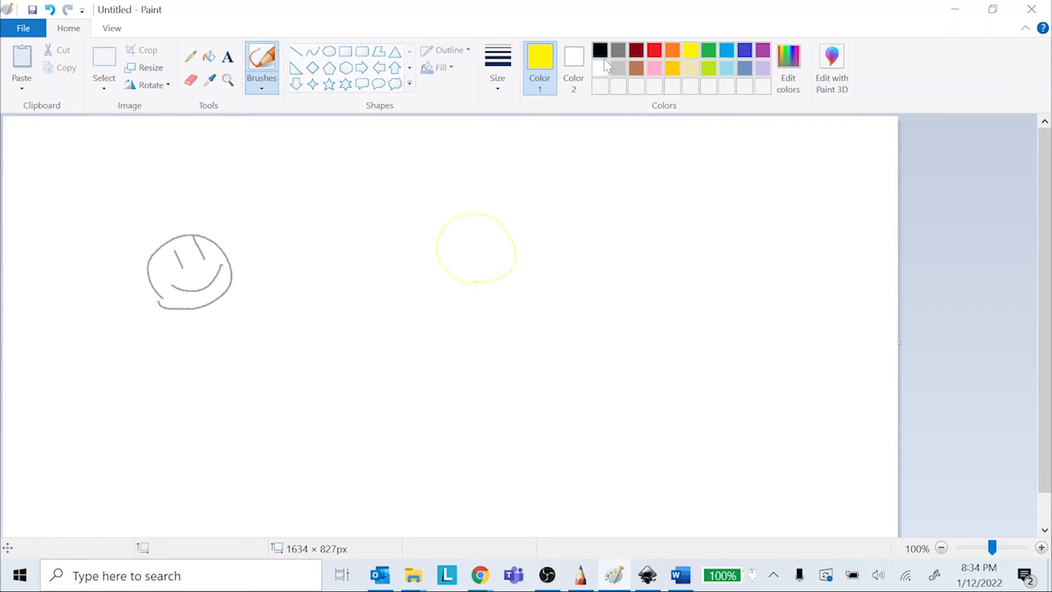
click(599, 49)
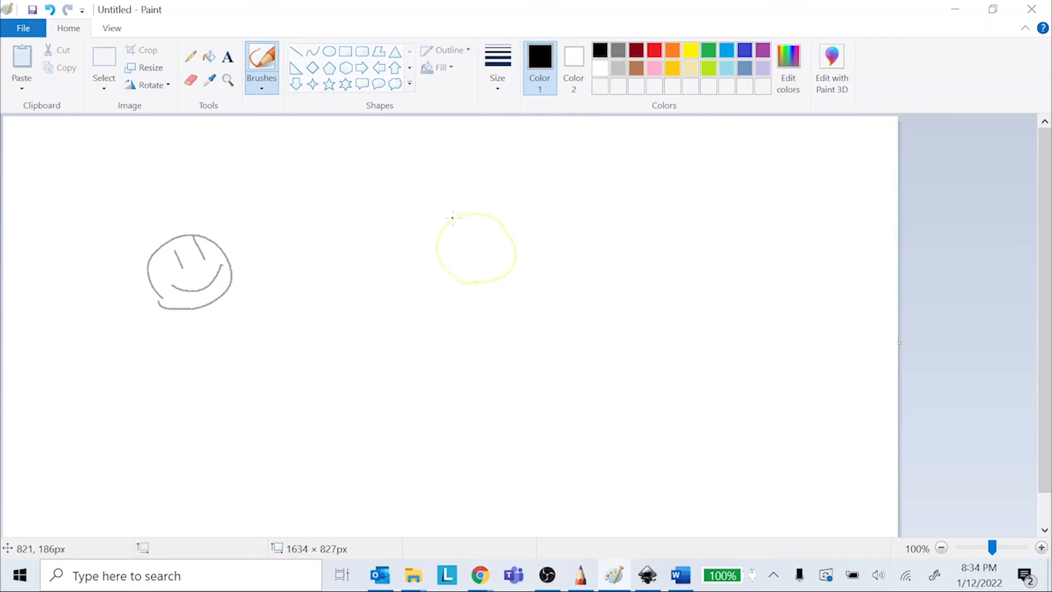
drag(451, 215, 500, 171)
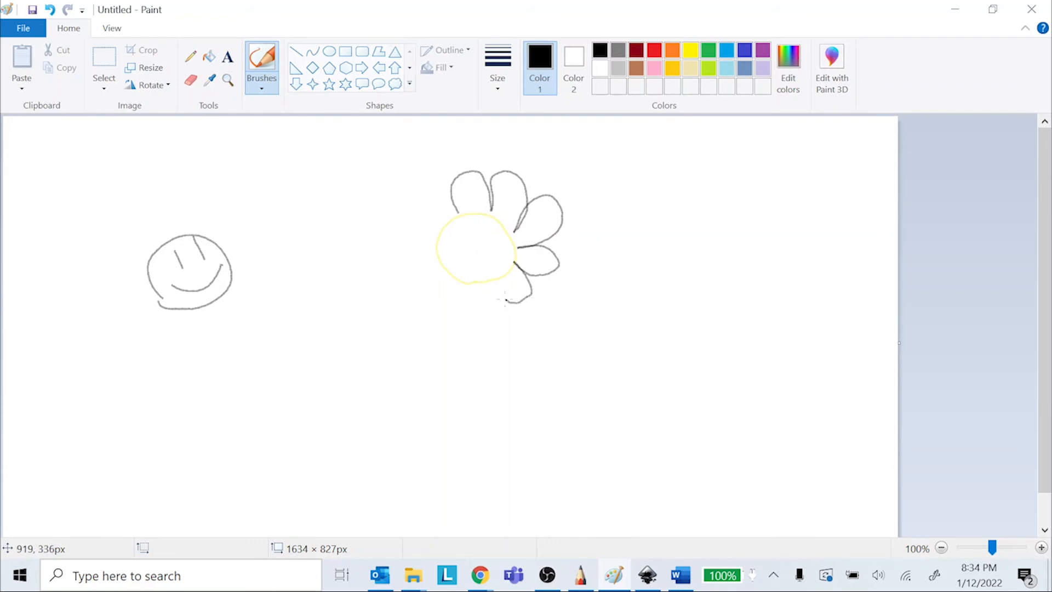
drag(422, 275, 511, 299)
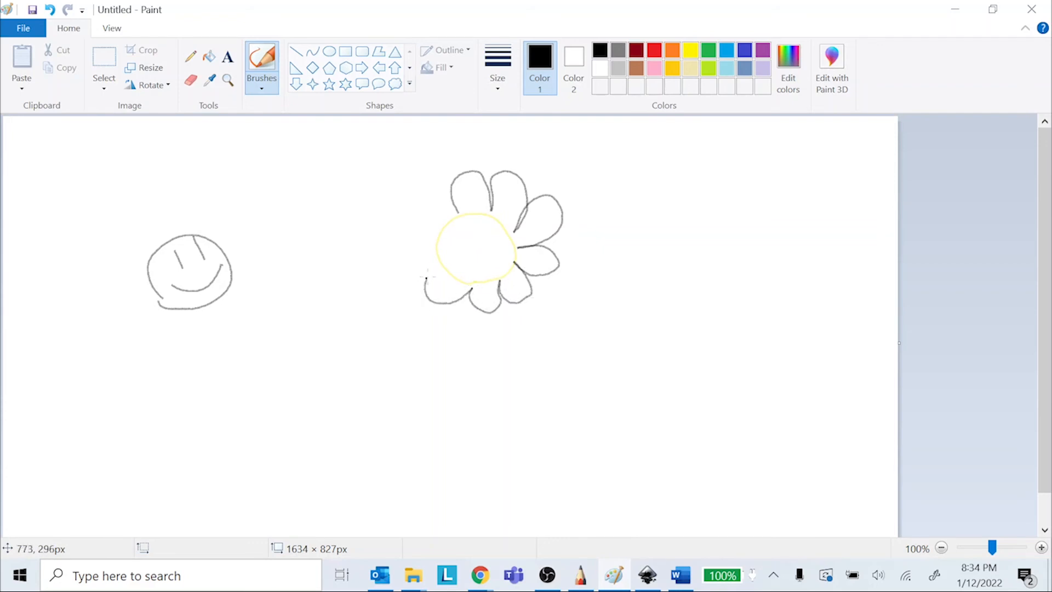